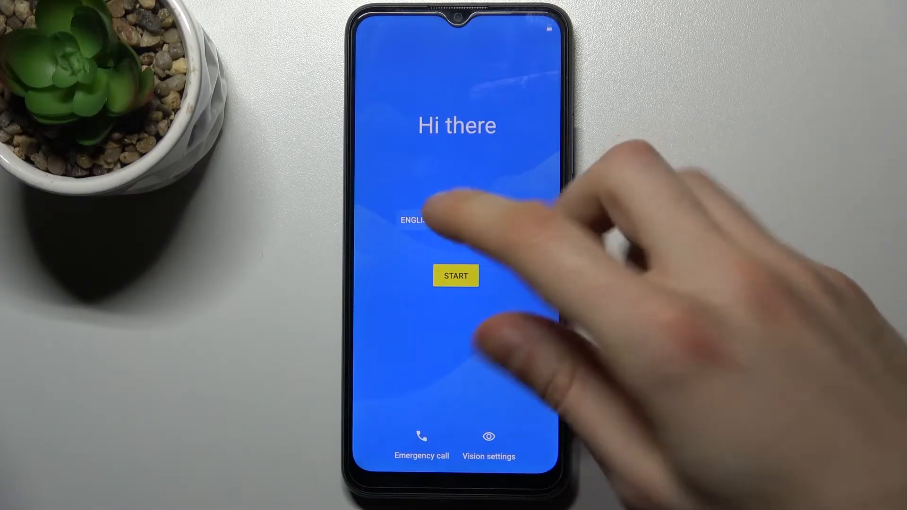
# Tap START on the Hi there welcome screen to reach the region list.
pyautogui.click(414, 220)
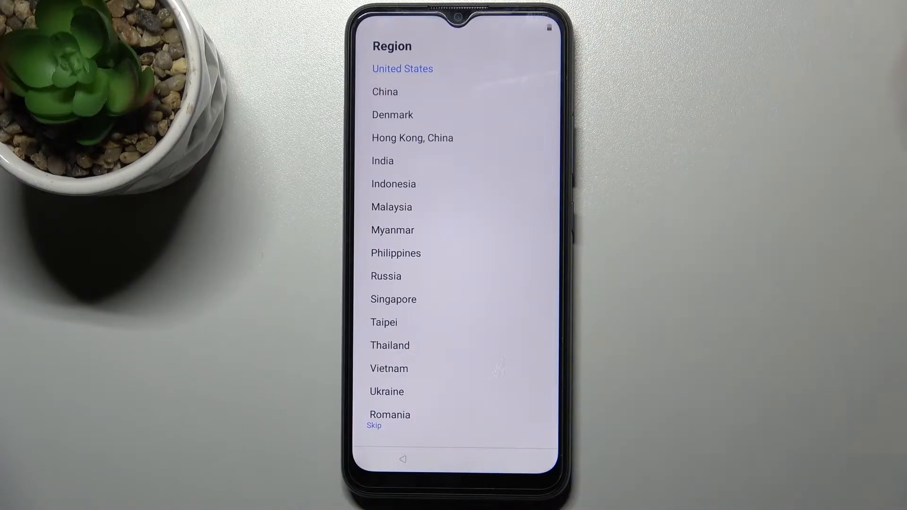
# Skip the region choice, leaving United States unselected.
pyautogui.click(402, 68)
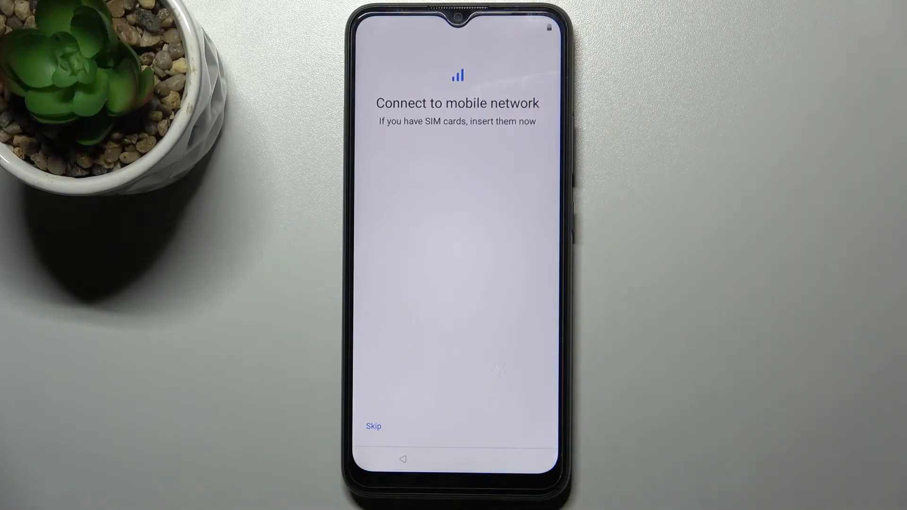
# Skip the mobile network step and confirm setting up without Wi-Fi.
pyautogui.click(372, 426)
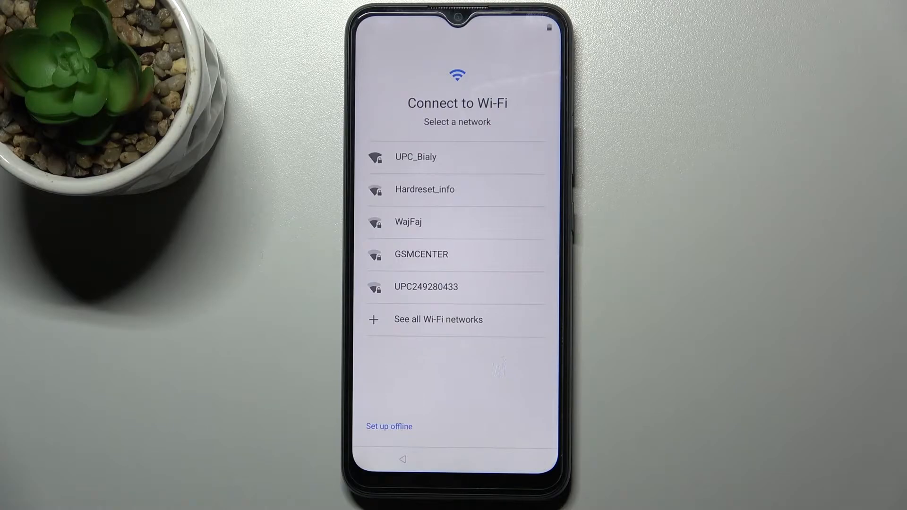
pyautogui.click(388, 427)
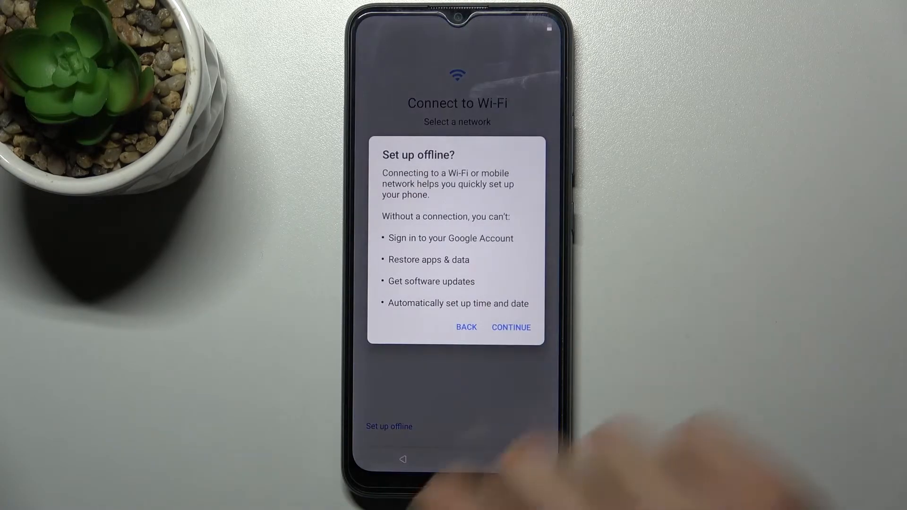
pyautogui.click(511, 327)
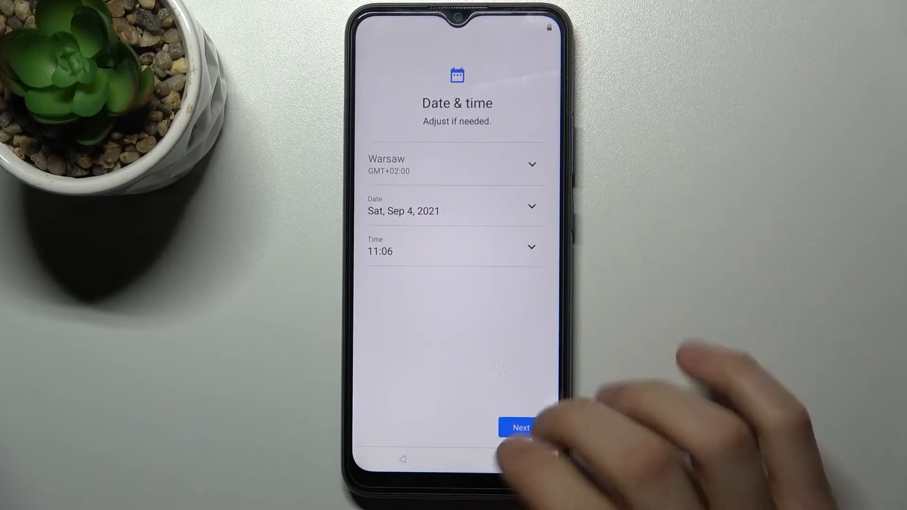
# Keep the current date and time, review all Google services, and accept the terms.
pyautogui.click(520, 428)
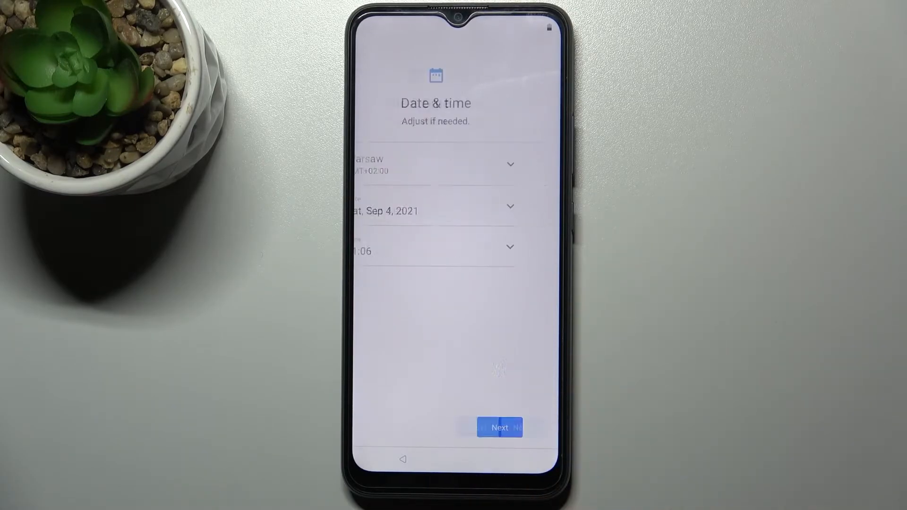
pyautogui.click(499, 428)
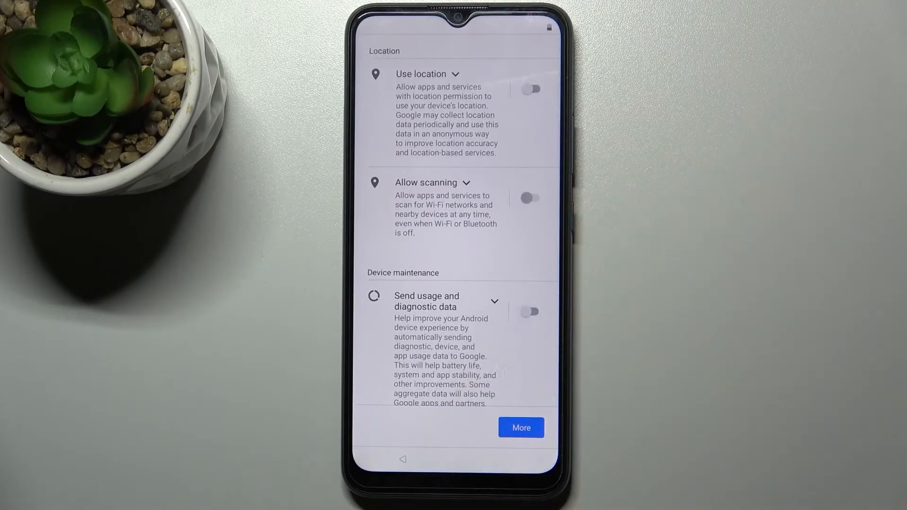
pyautogui.scroll(-3)
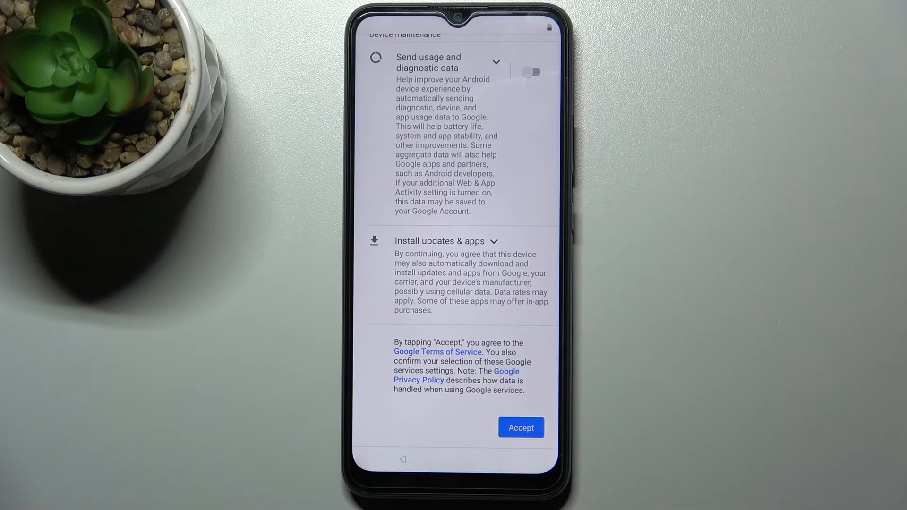
pyautogui.click(520, 427)
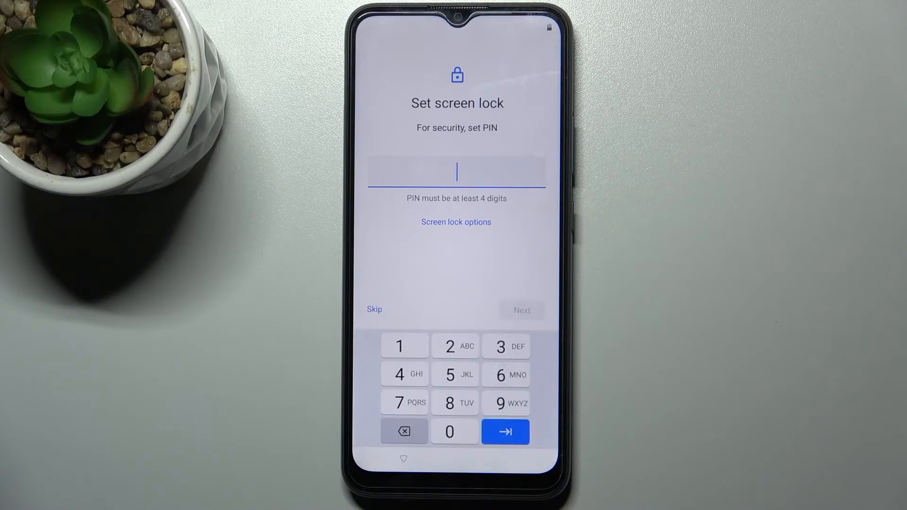